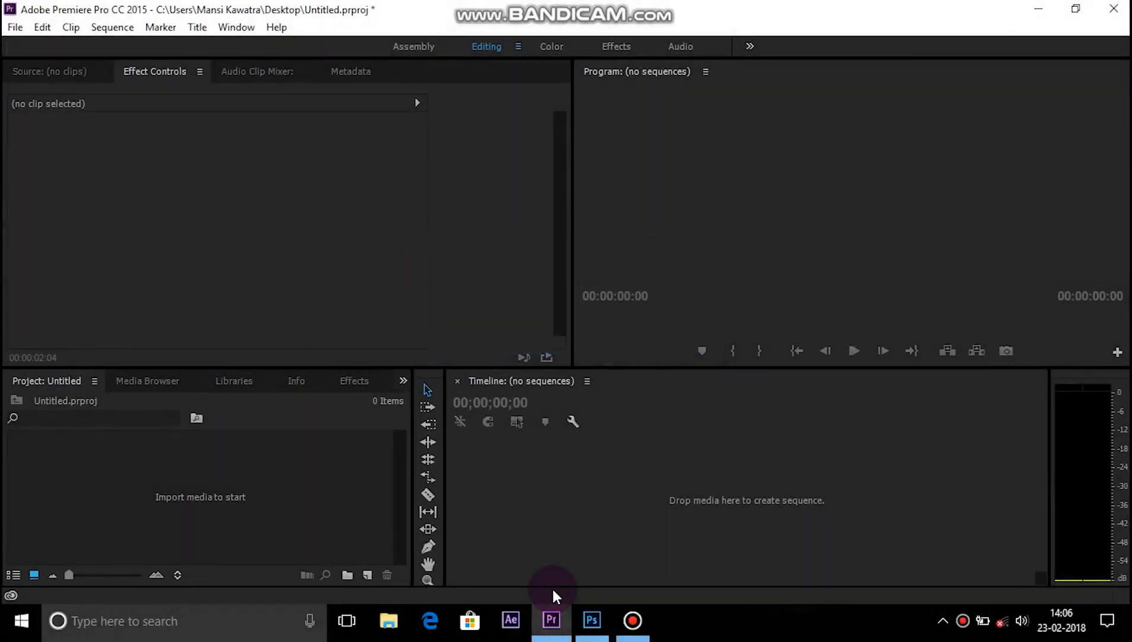
{"action": "mouse_move", "coordinate": [567, 243]}
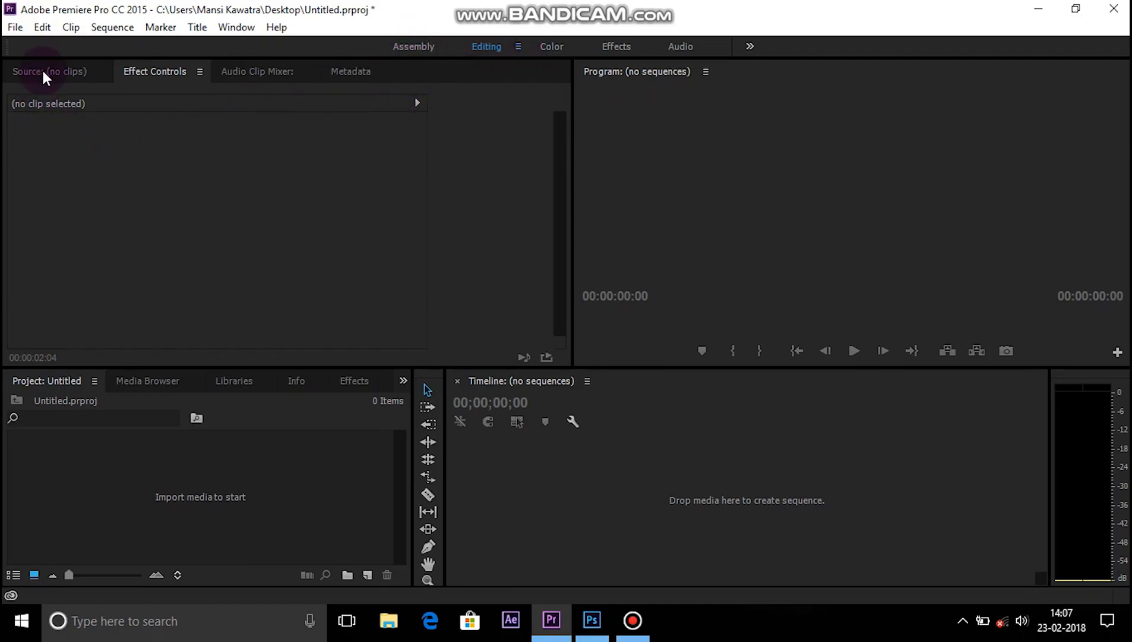
Switch from Premiere's Source monitor to Photoshop's white Untitled-1 canvas with the Move tool active
{"action": "left_click", "coordinate": [49, 72]}
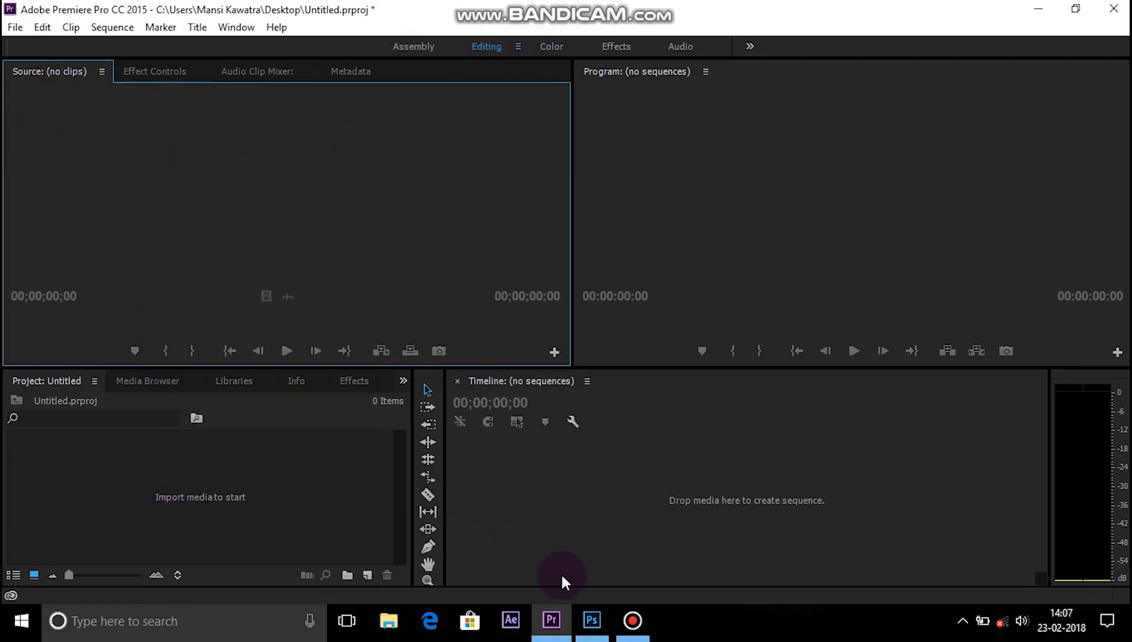
{"action": "left_click", "coordinate": [592, 621]}
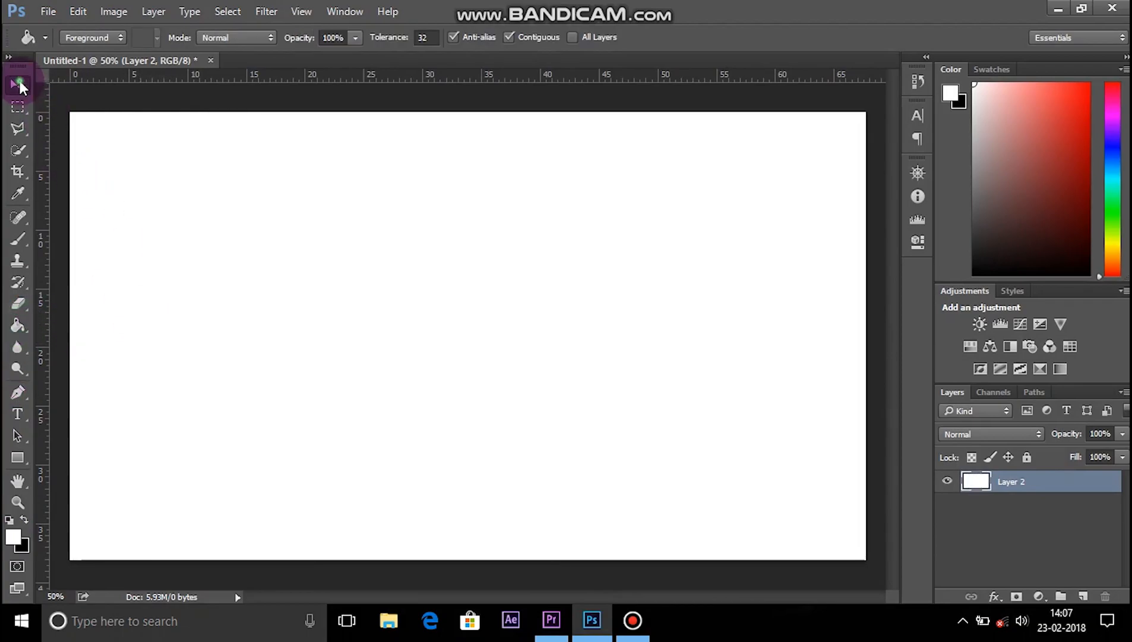
{"action": "left_click", "coordinate": [18, 85]}
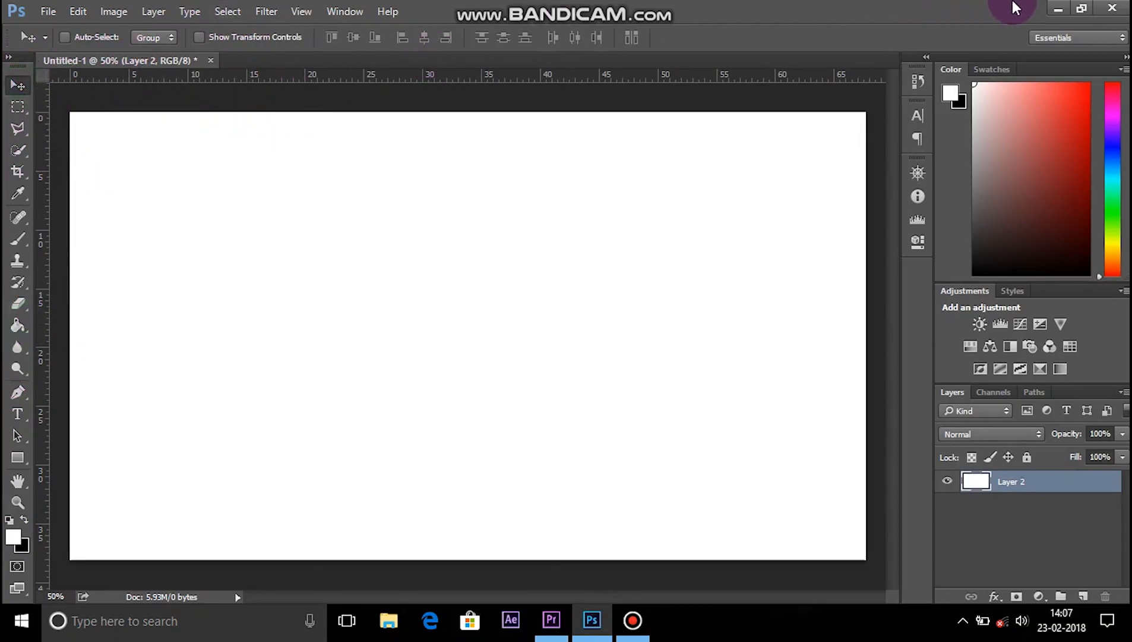
Back in Premiere, import the white 3.jpg from the Desktop into the project
{"action": "left_click", "coordinate": [550, 620]}
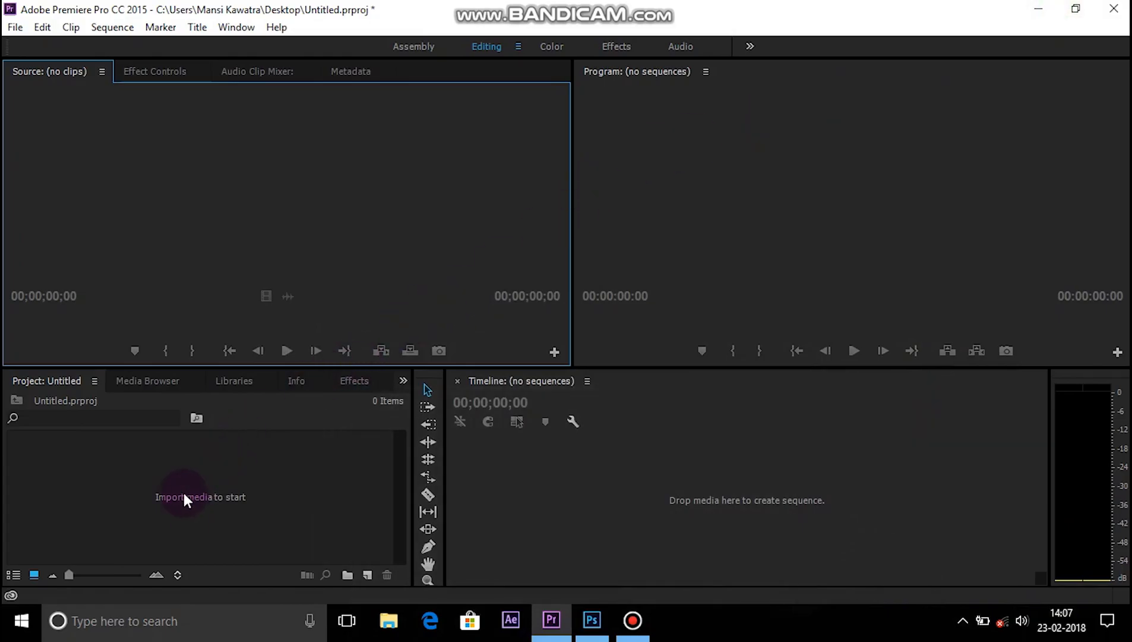
{"action": "left_click", "coordinate": [200, 497]}
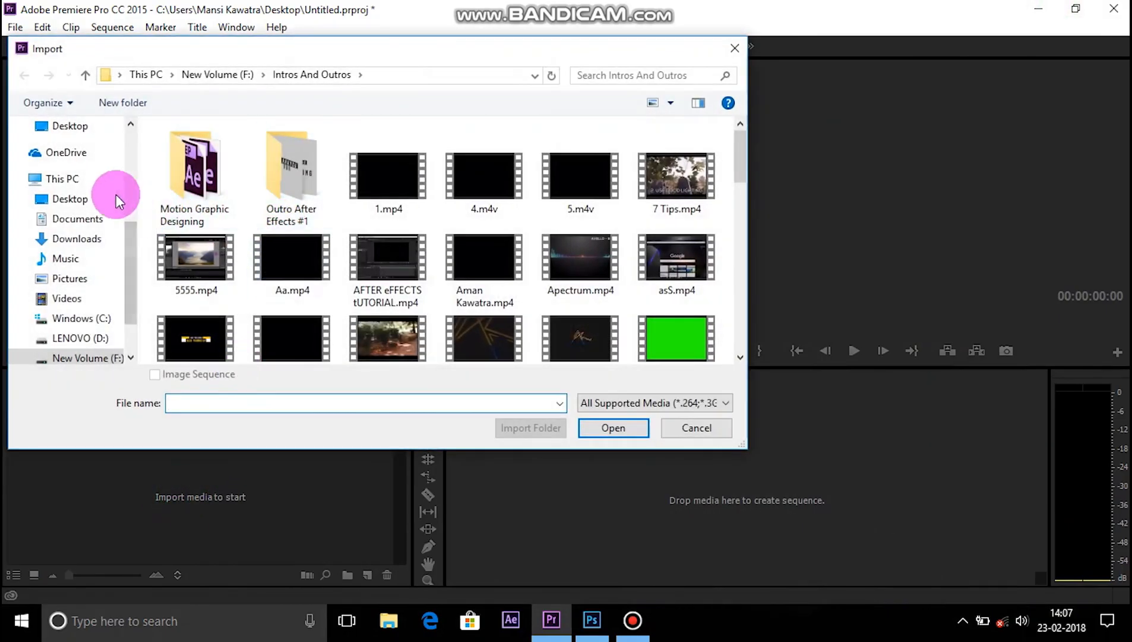
{"action": "left_click", "coordinate": [612, 427]}
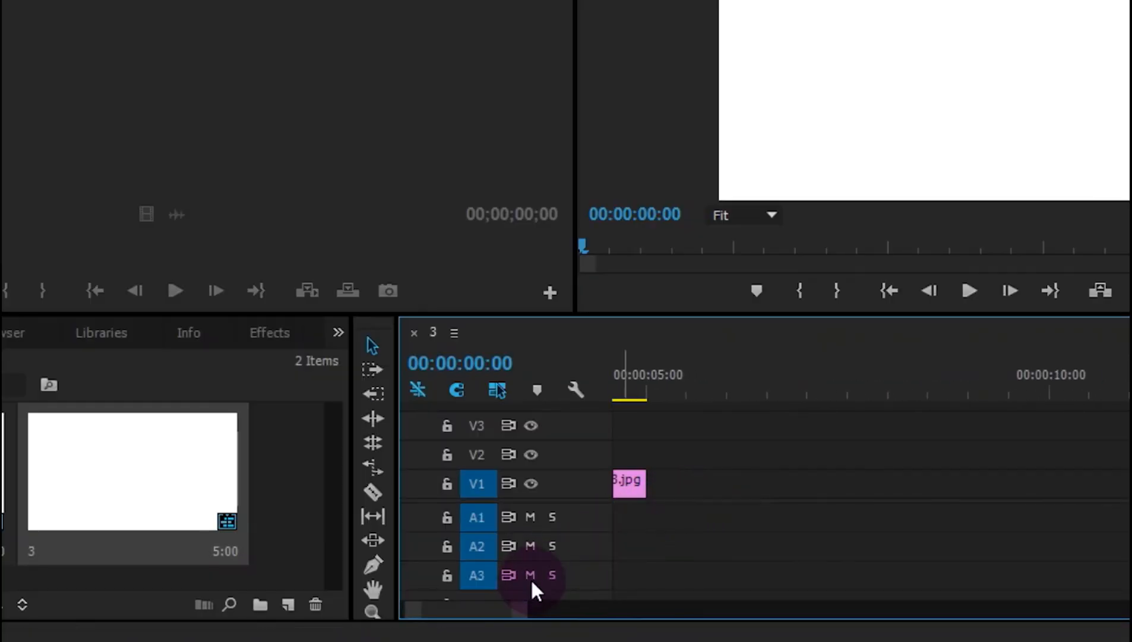
Trim 3.jpg on V1 to about 1 second 14 frames and show the Dissolve video transitions
{"action": "left_click_drag", "start_coordinate": [643, 482], "coordinate": [1004, 480]}
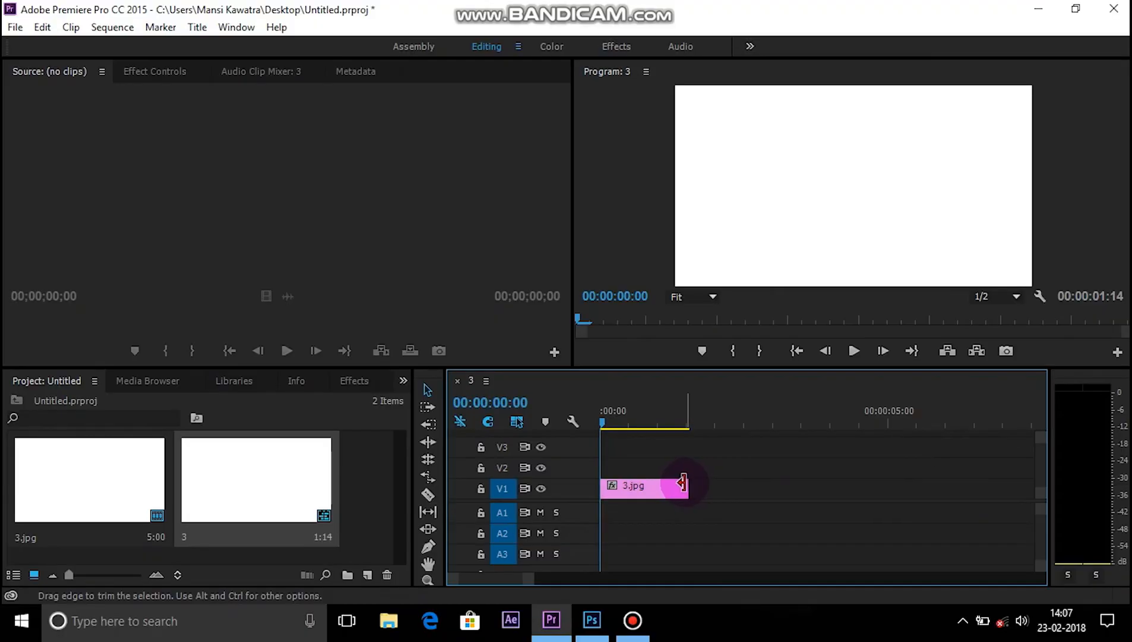
{"action": "left_click", "coordinate": [354, 380]}
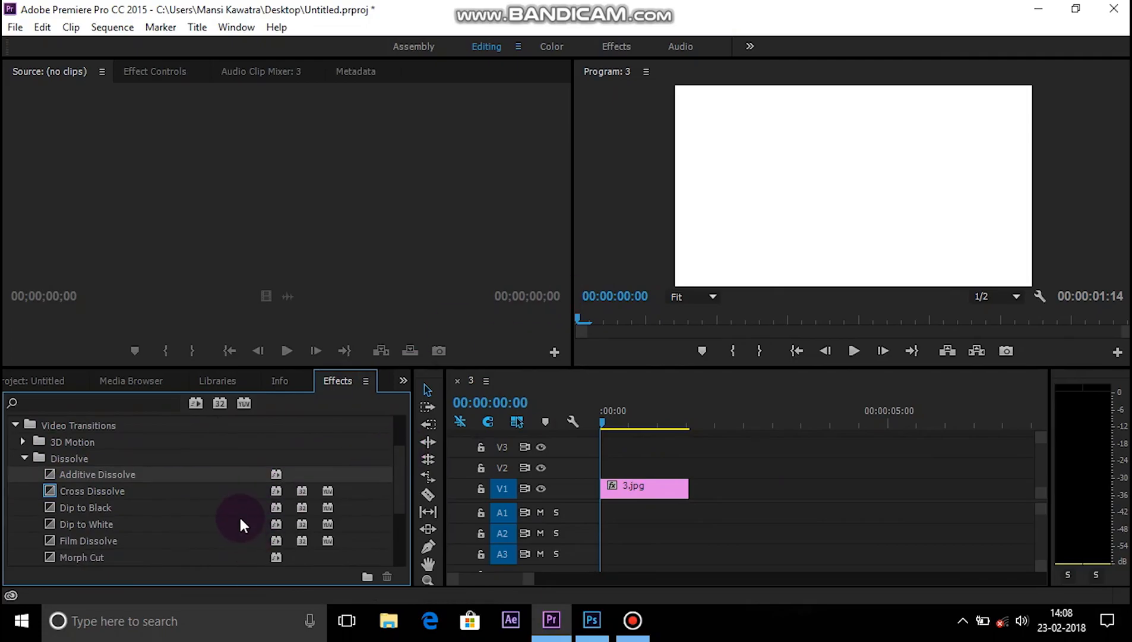
Apply short Film Dissolve fades to the start and end of 3.jpg and preview the result
{"action": "scroll", "scroll_direction": "down", "scroll_amount": 3}
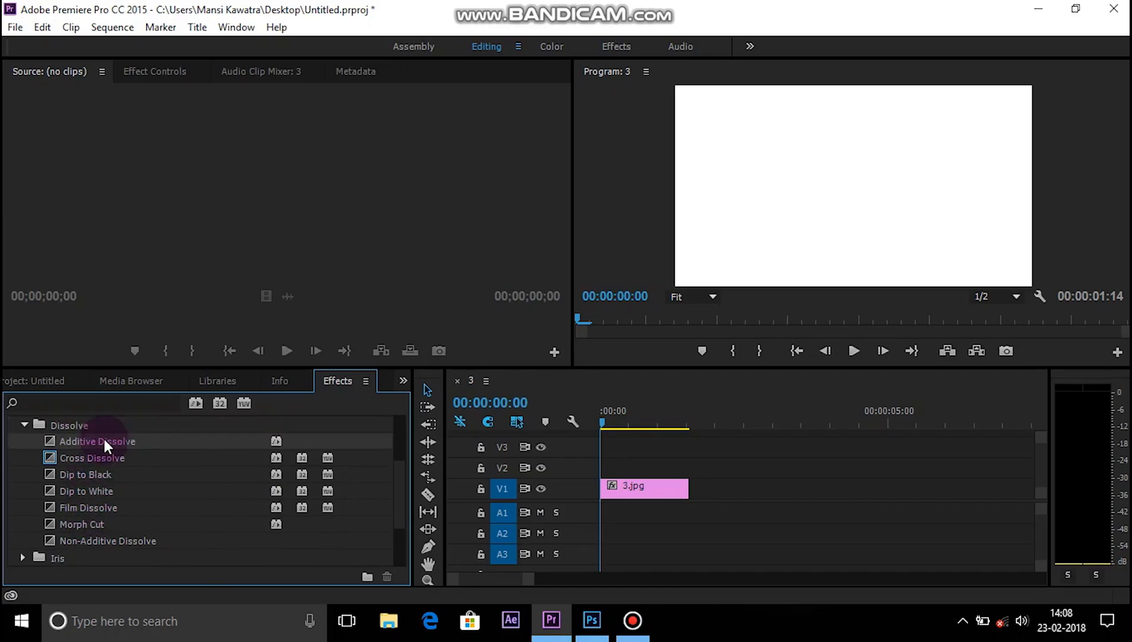
{"action": "left_click_drag", "start_coordinate": [97, 441], "coordinate": [621, 486]}
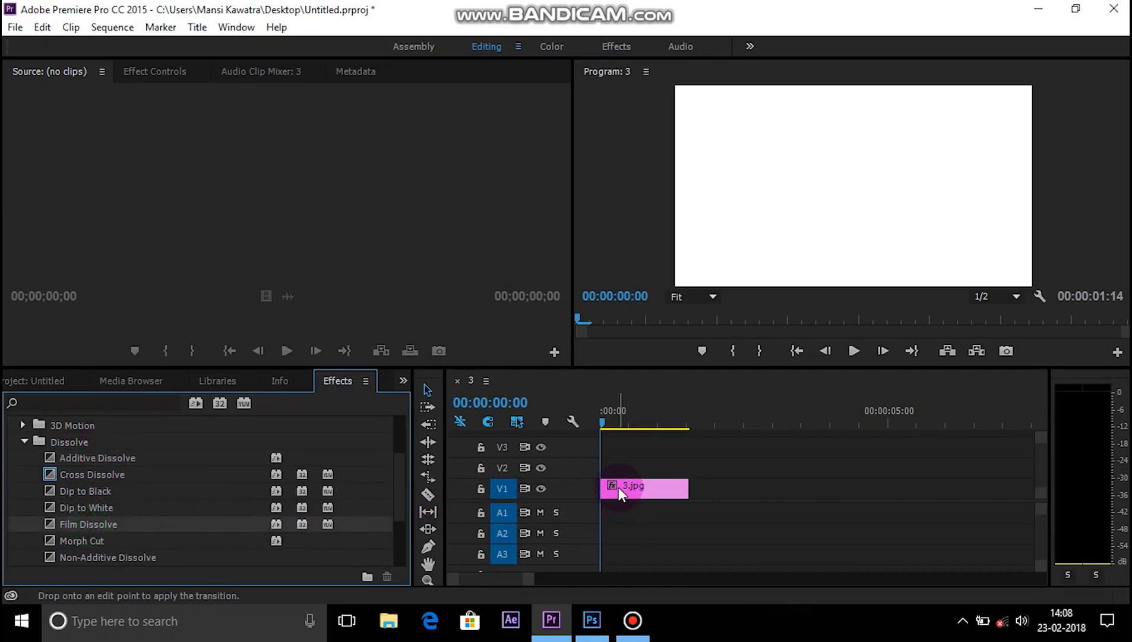
{"action": "left_click_drag", "start_coordinate": [88, 524], "coordinate": [643, 490]}
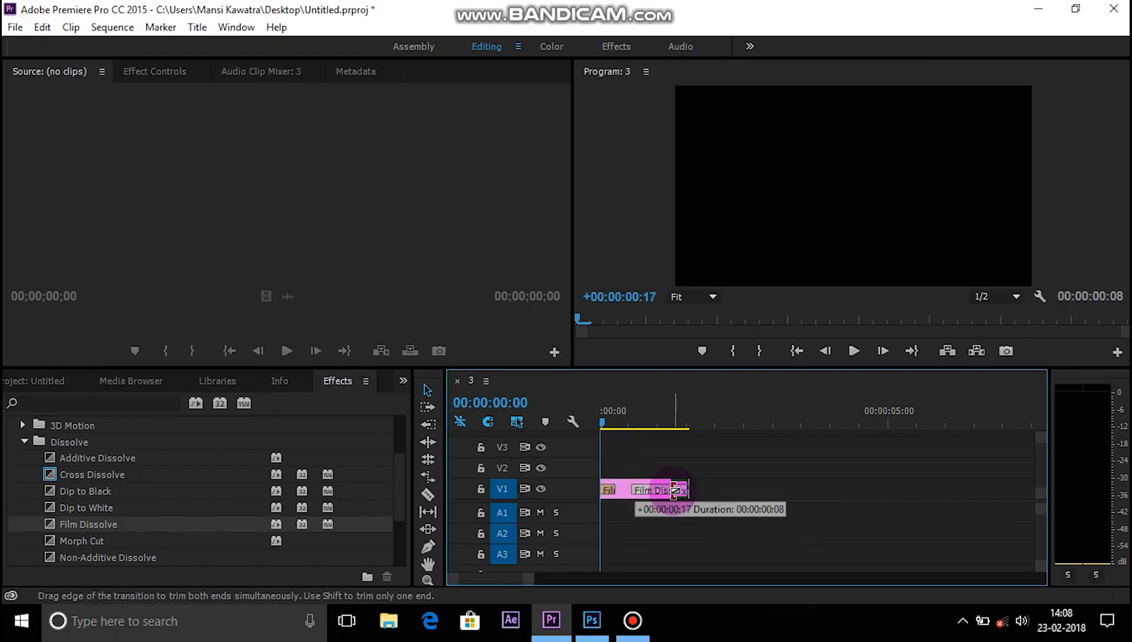
{"action": "left_click", "coordinate": [854, 350]}
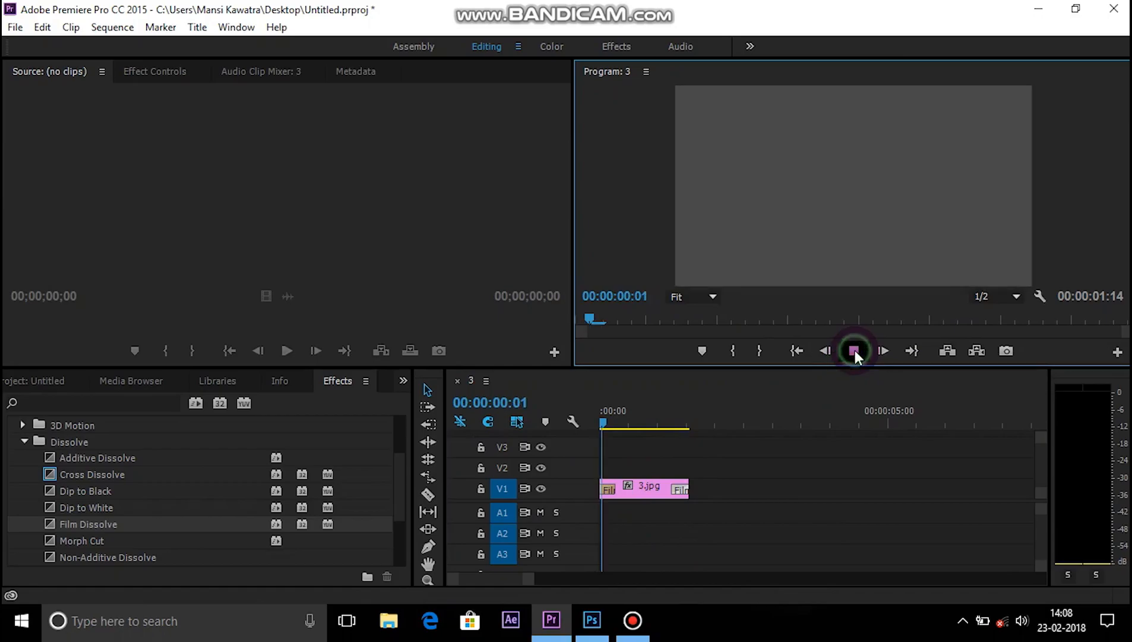
{"action": "left_click", "coordinate": [855, 351]}
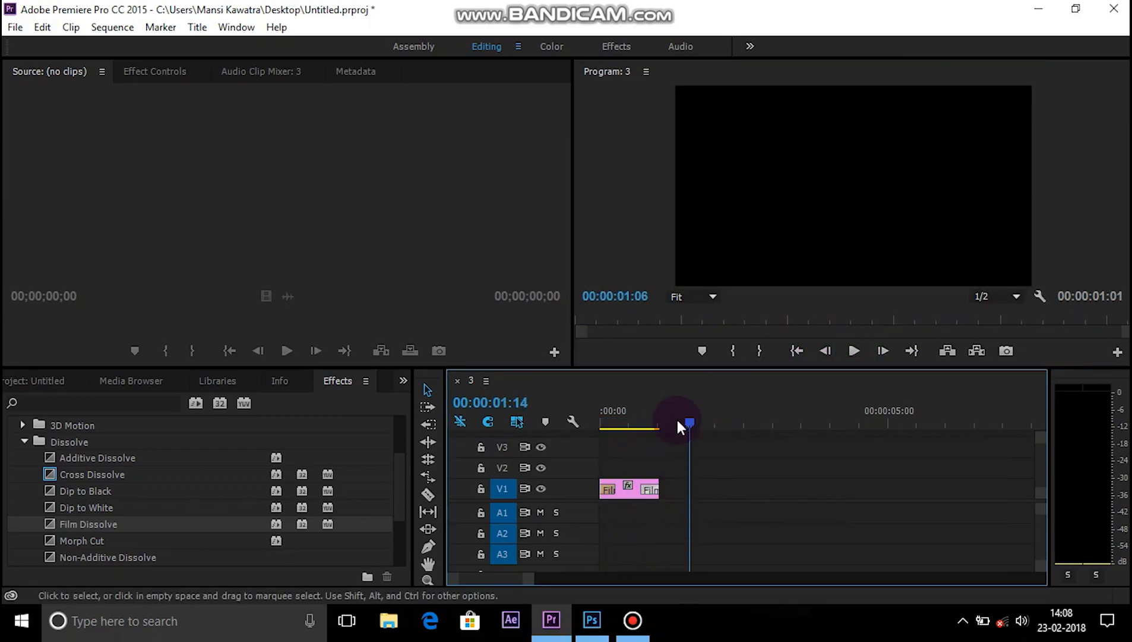
Import 7 Tips.mp4 from the Intros And Outros folder into the project
{"action": "left_click", "coordinate": [42, 380]}
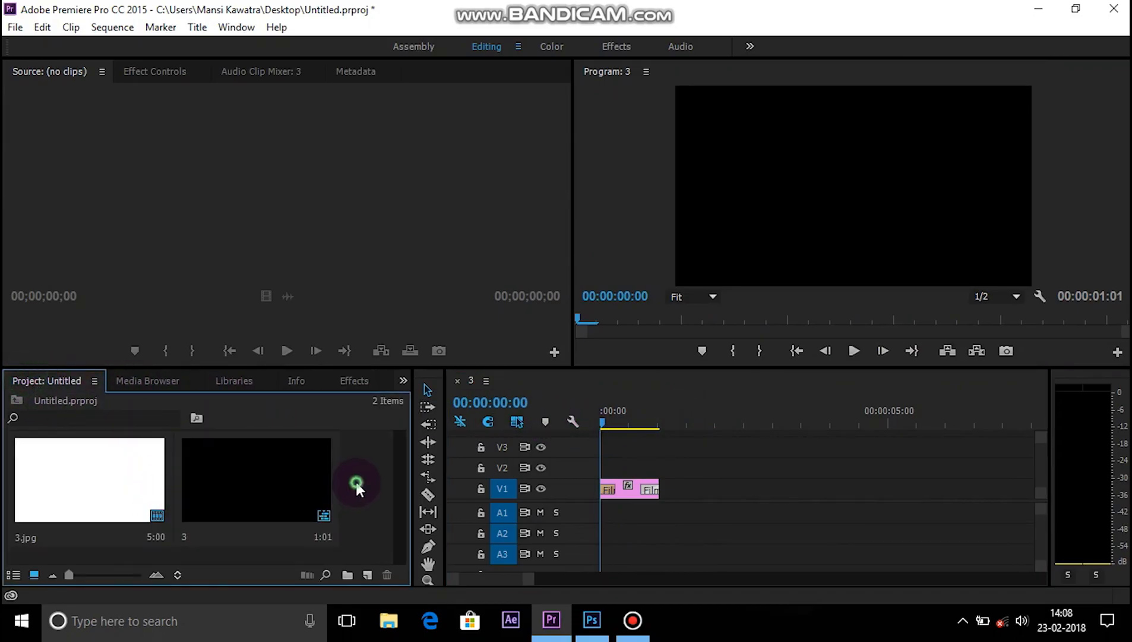
{"action": "double_click", "coordinate": [357, 482]}
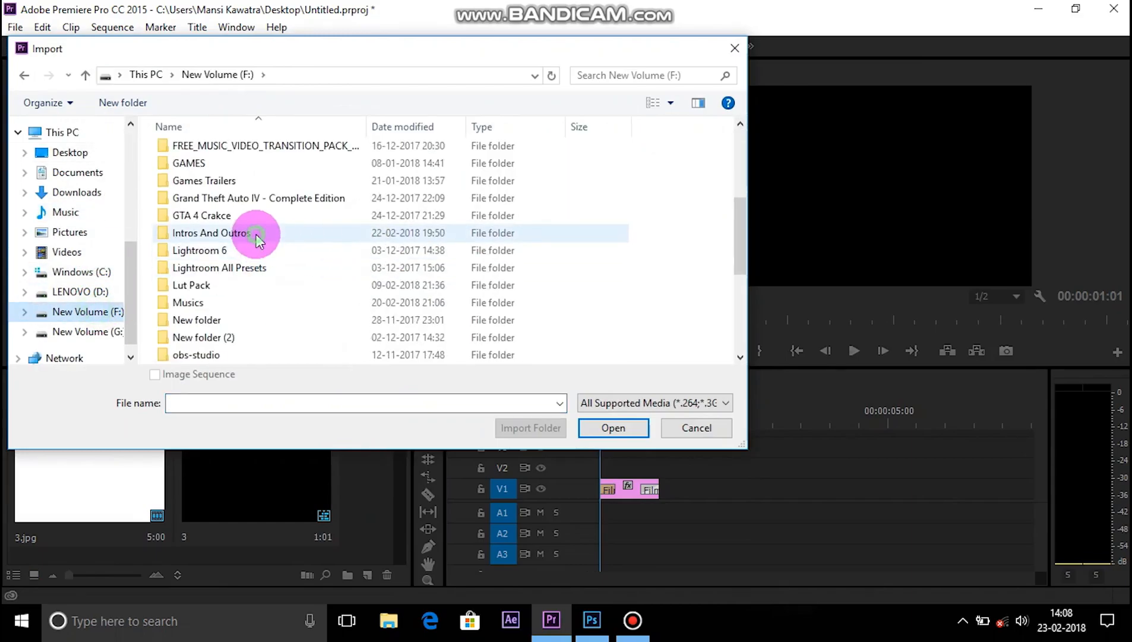
{"action": "double_click", "coordinate": [211, 233]}
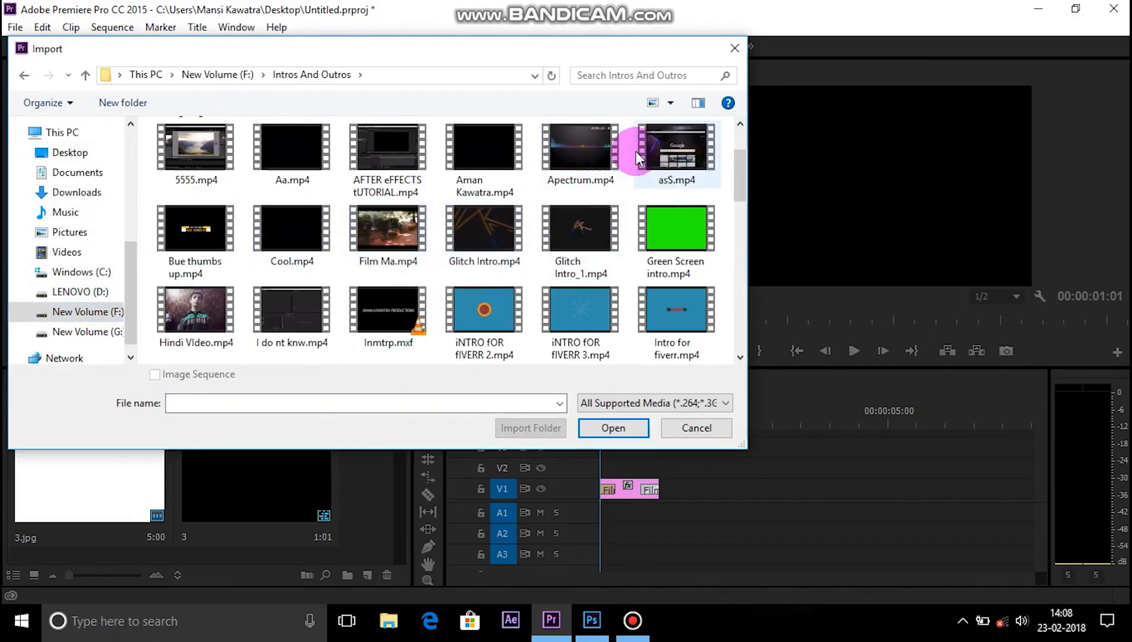
{"action": "left_click", "coordinate": [676, 168]}
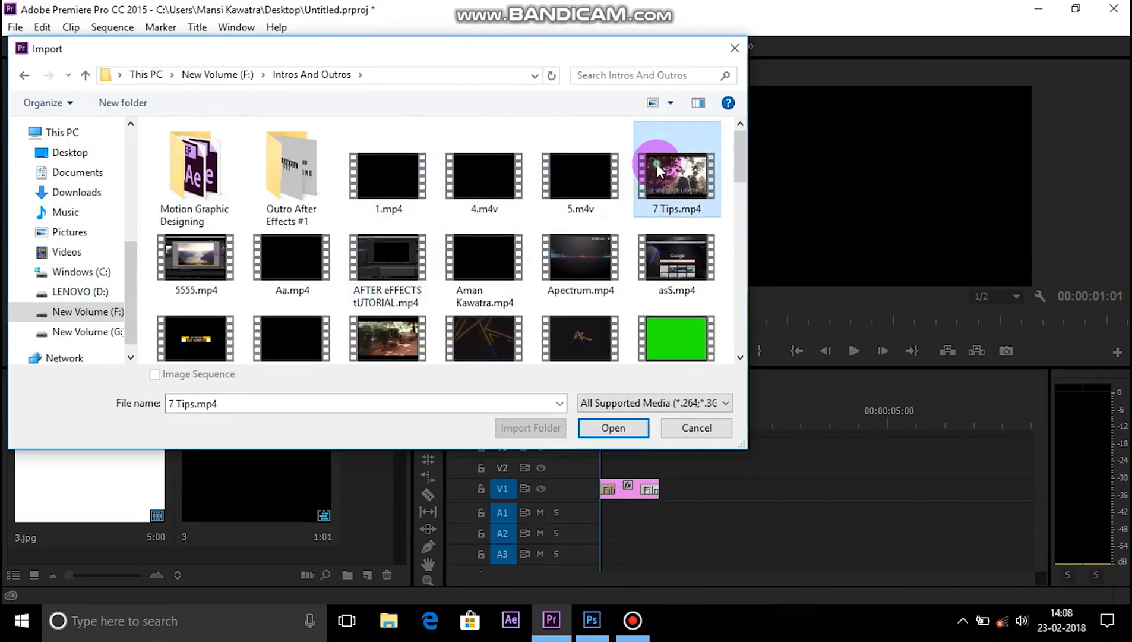
{"action": "left_click", "coordinate": [612, 427]}
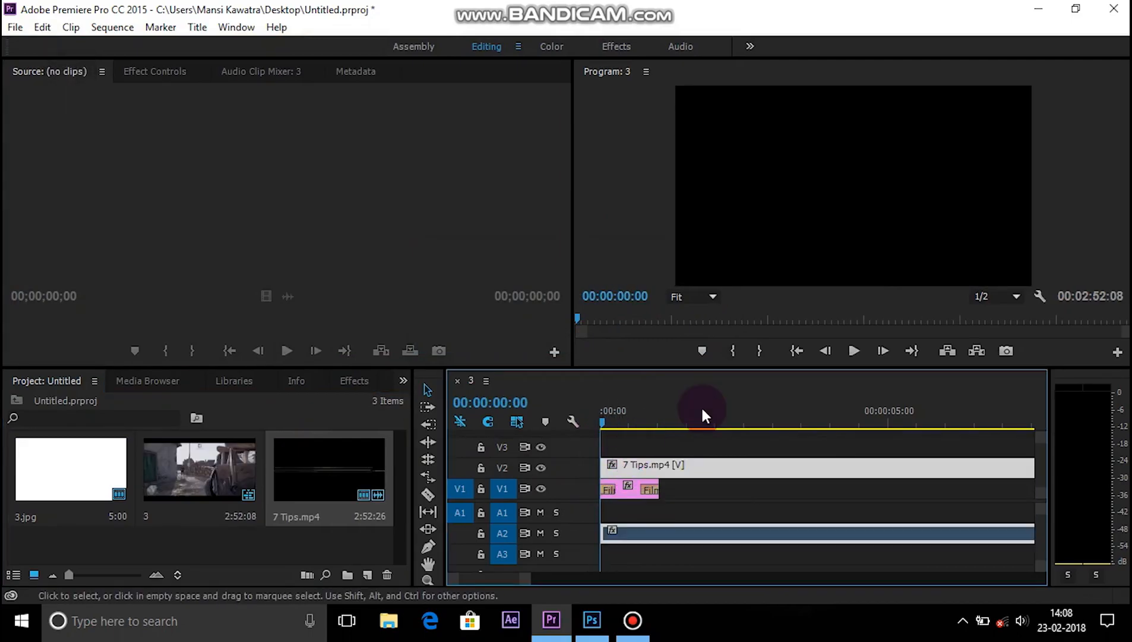
Rearrange so 7 Tips.mp4 sits on V1 with the faded white clip above it, then preview playback
{"action": "left_click", "coordinate": [853, 350]}
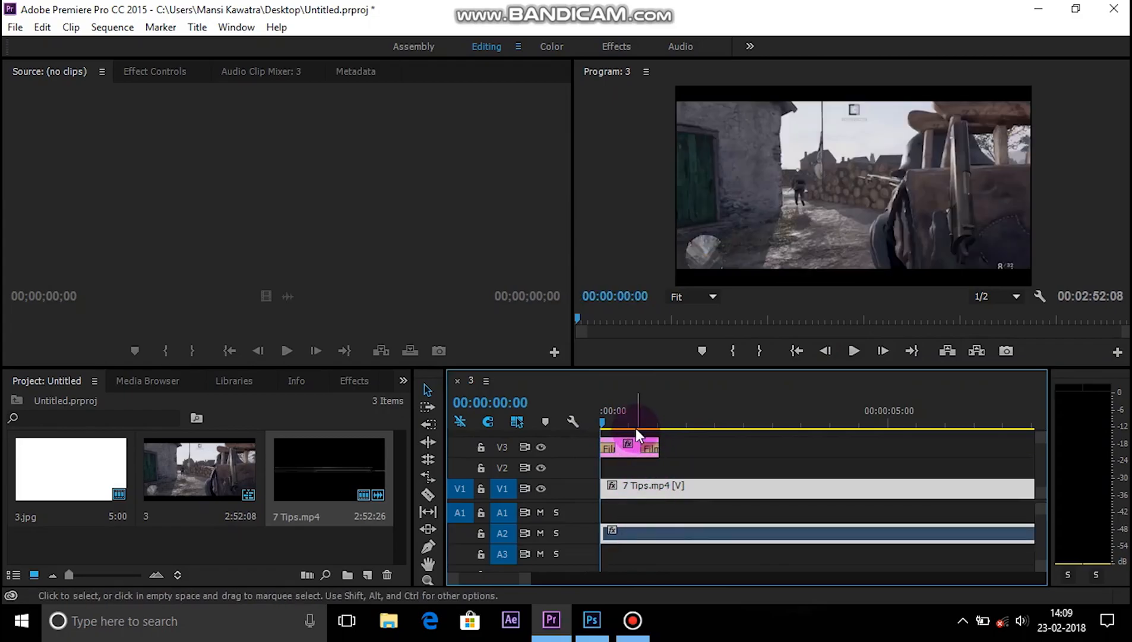
{"action": "left_click_drag", "start_coordinate": [636, 445], "coordinate": [602, 462]}
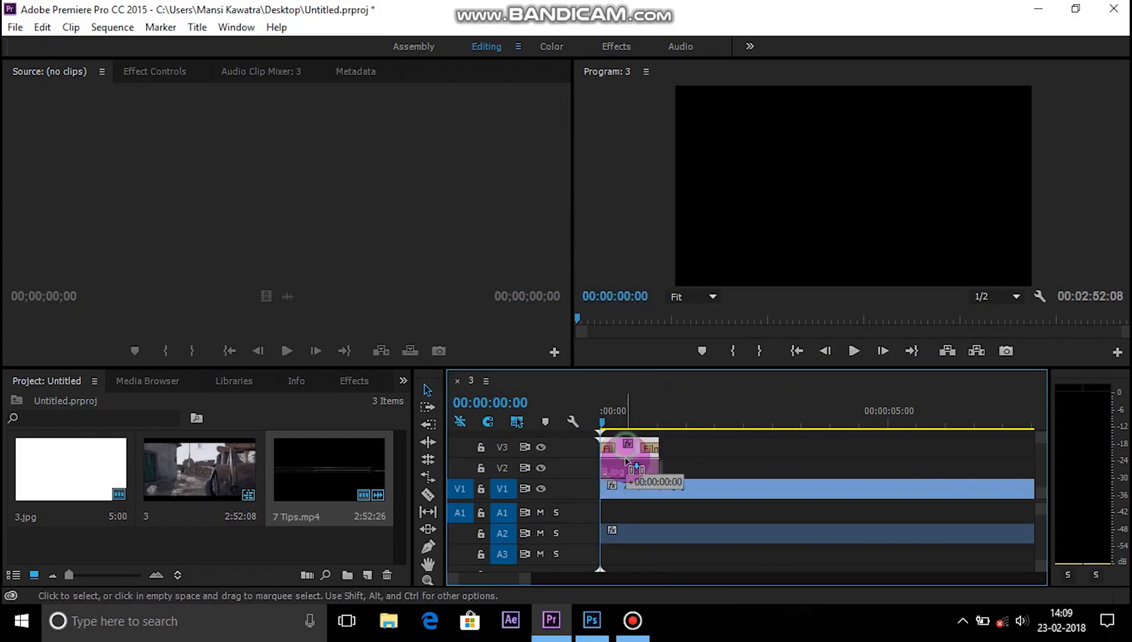
{"action": "left_click", "coordinate": [853, 350]}
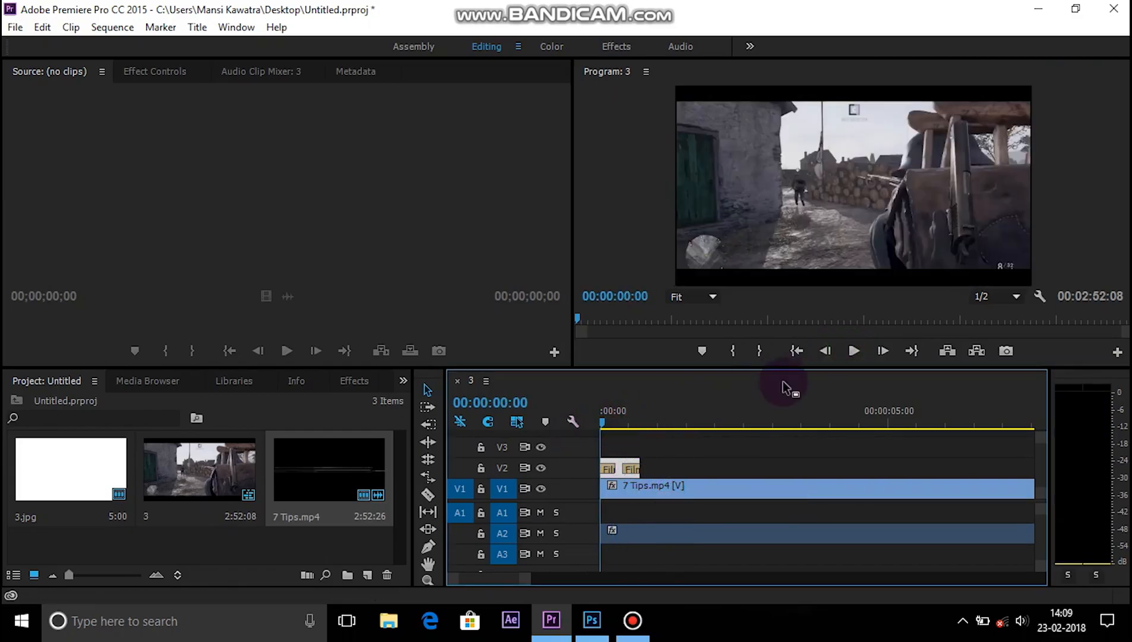
{"action": "left_click", "coordinate": [853, 350]}
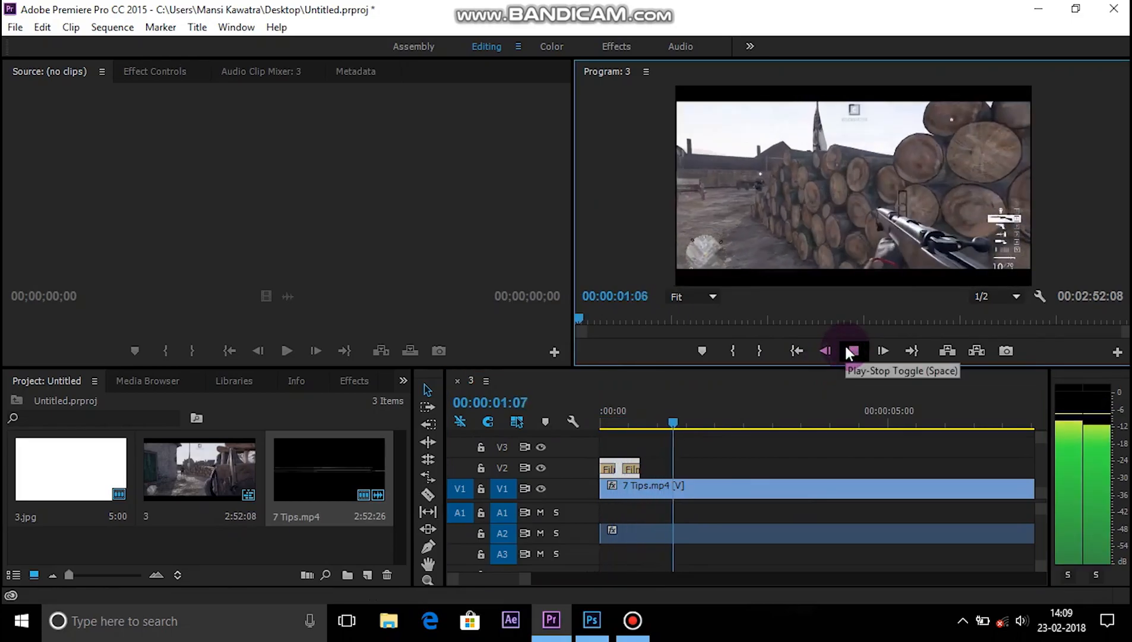
{"action": "left_click", "coordinate": [853, 351]}
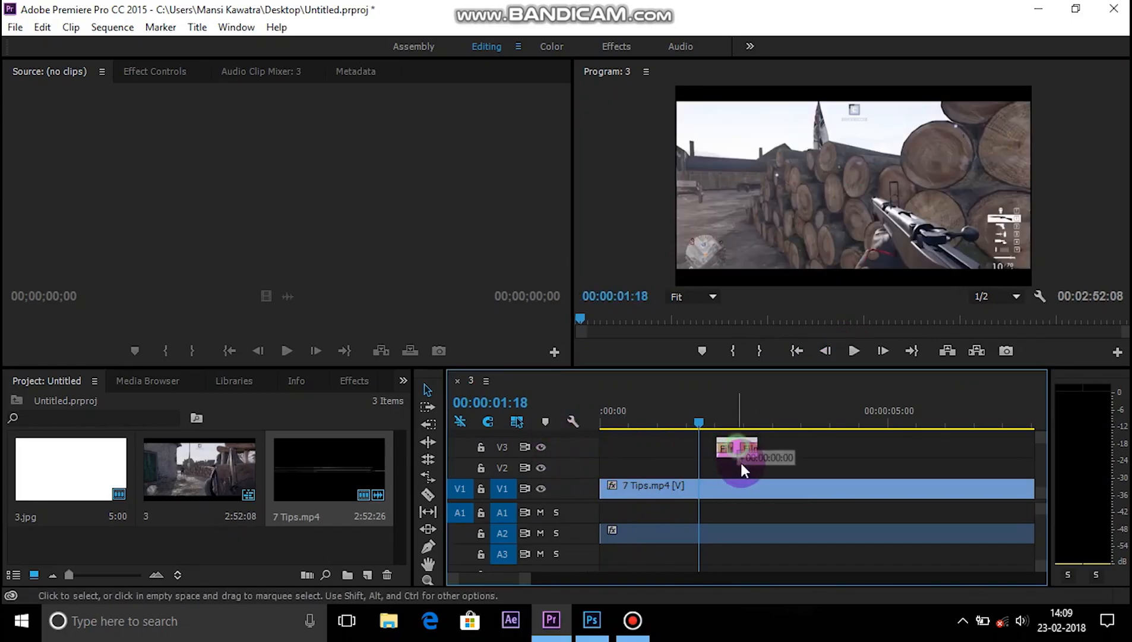
Split 7 Tips.mp4 near 2 seconds, drop the white clip into V1 at the cut, and preview the white dip
{"action": "left_click", "coordinate": [339, 381]}
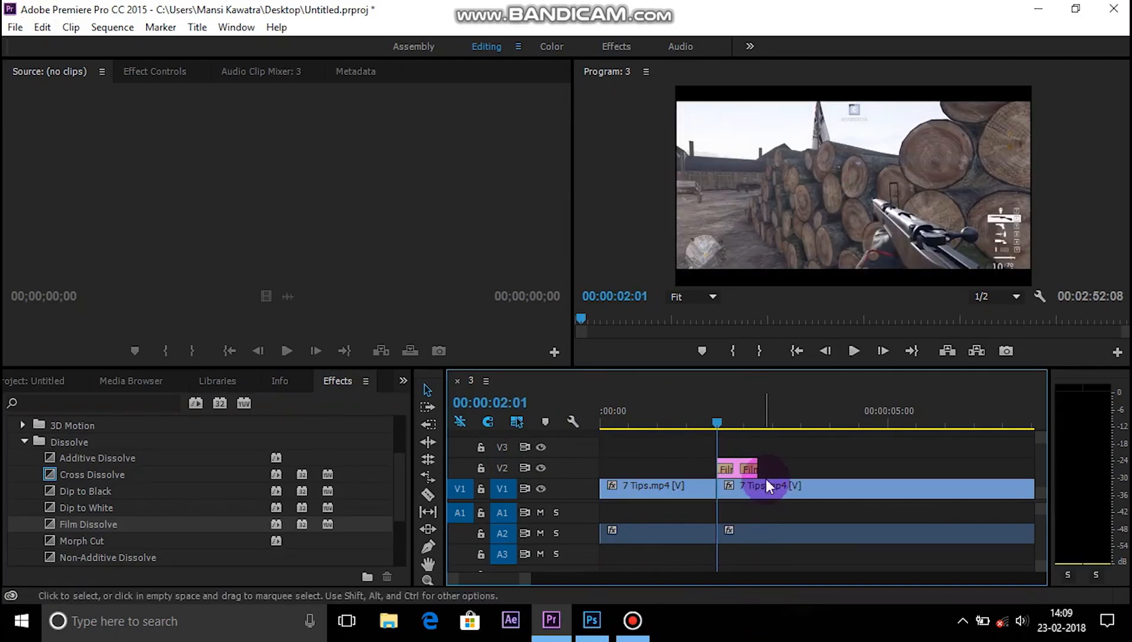
{"action": "left_click_drag", "start_coordinate": [769, 485], "coordinate": [751, 485]}
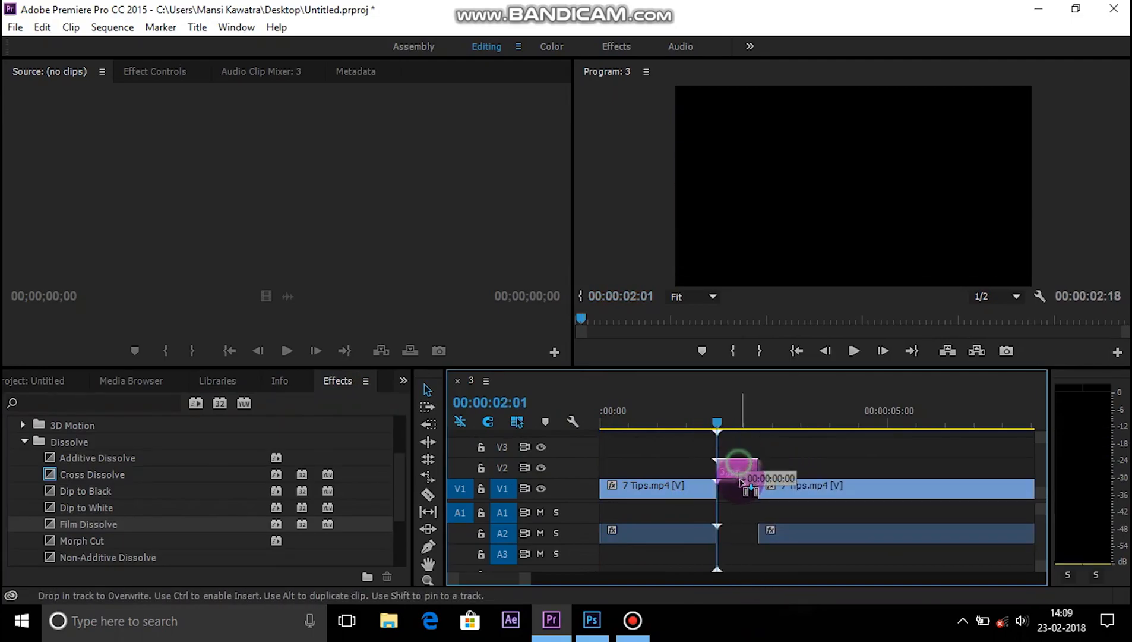
{"action": "left_click", "coordinate": [853, 350]}
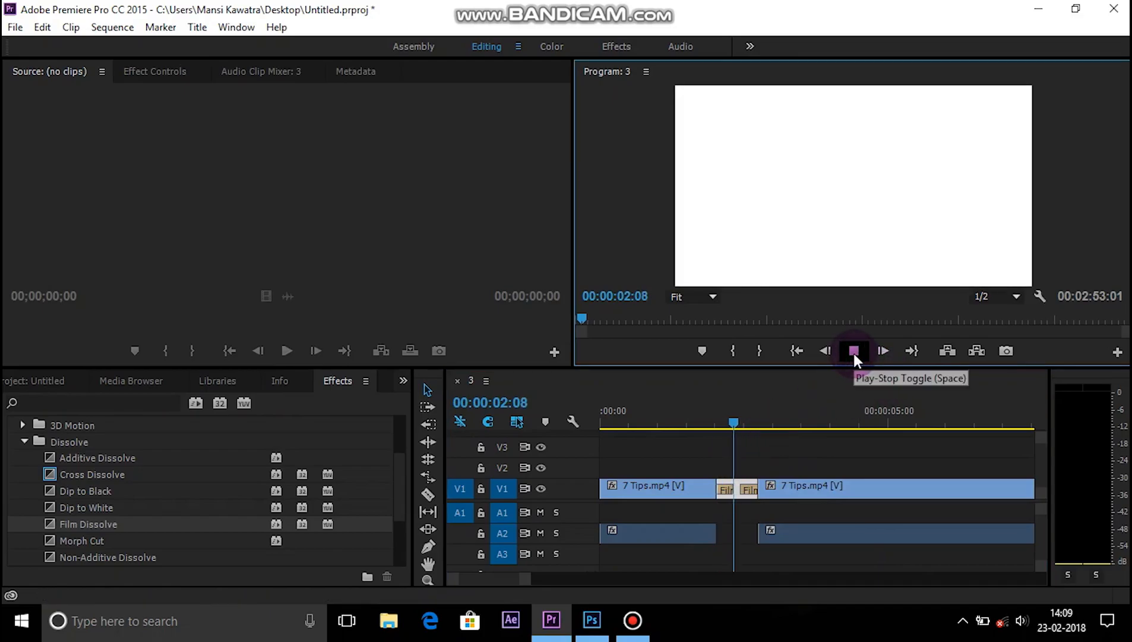
{"action": "left_click", "coordinate": [853, 350]}
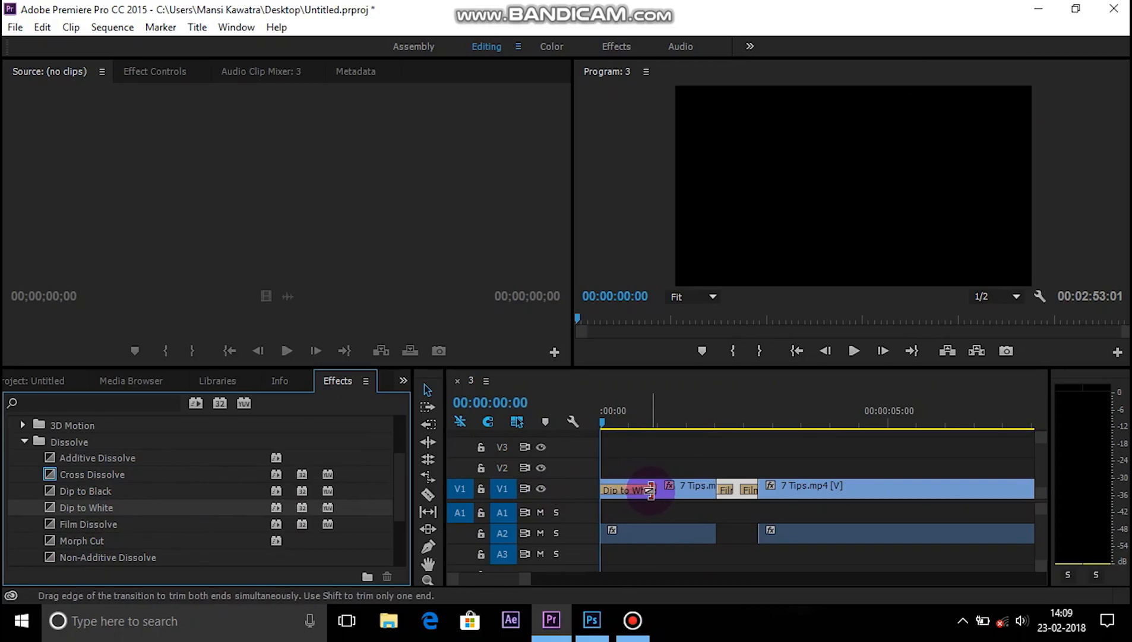
{"action": "left_click", "coordinate": [853, 350]}
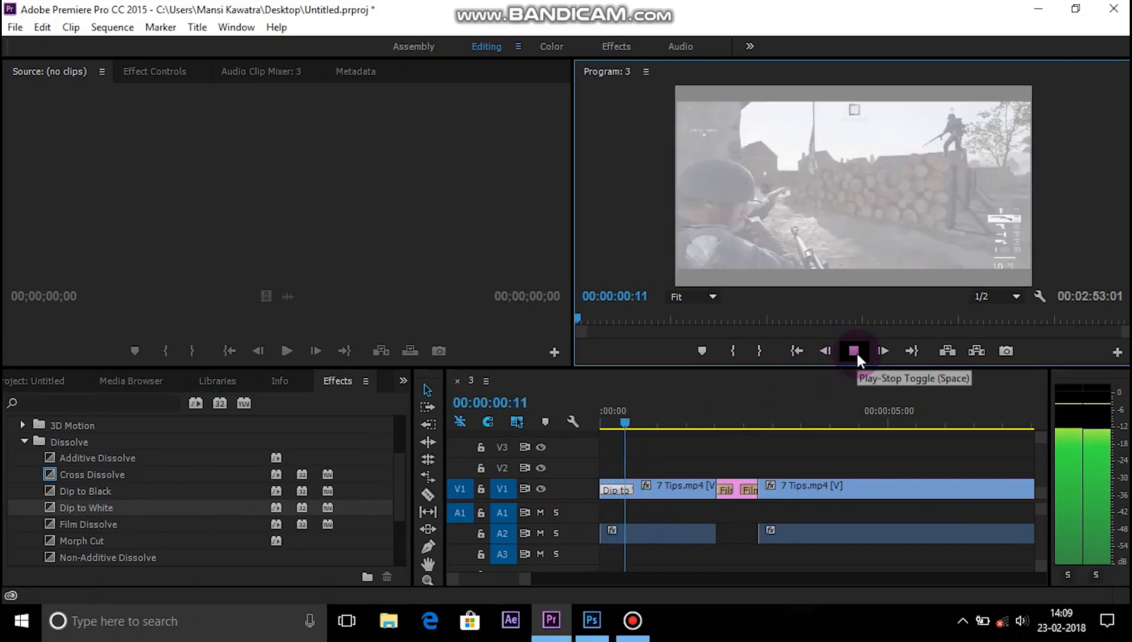
{"action": "left_click", "coordinate": [855, 351]}
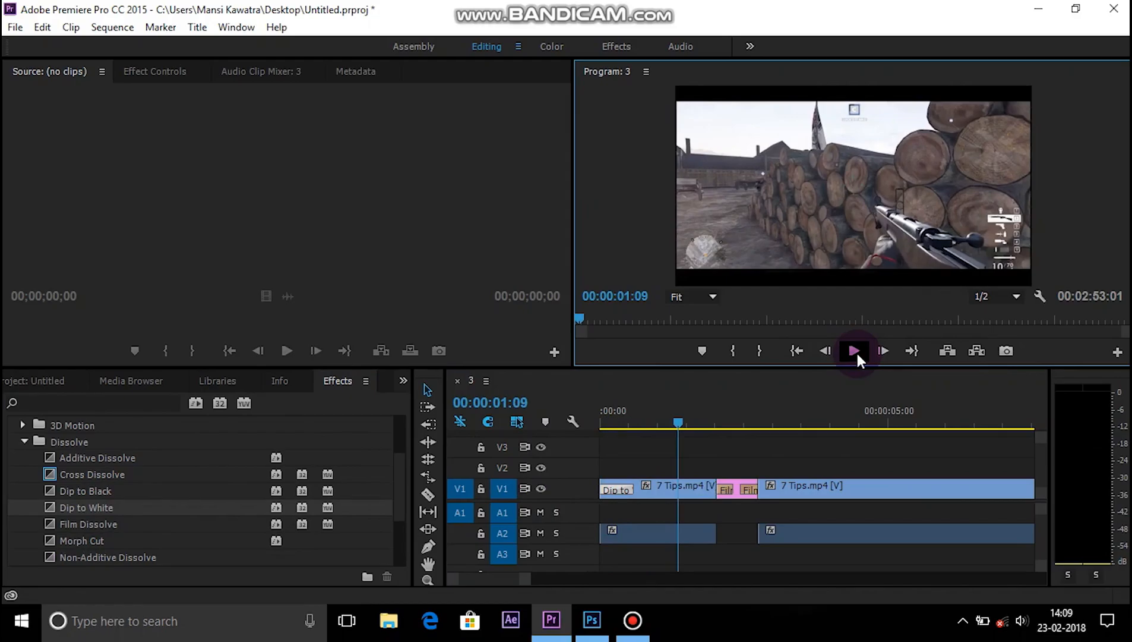
{"action": "left_click", "coordinate": [855, 351]}
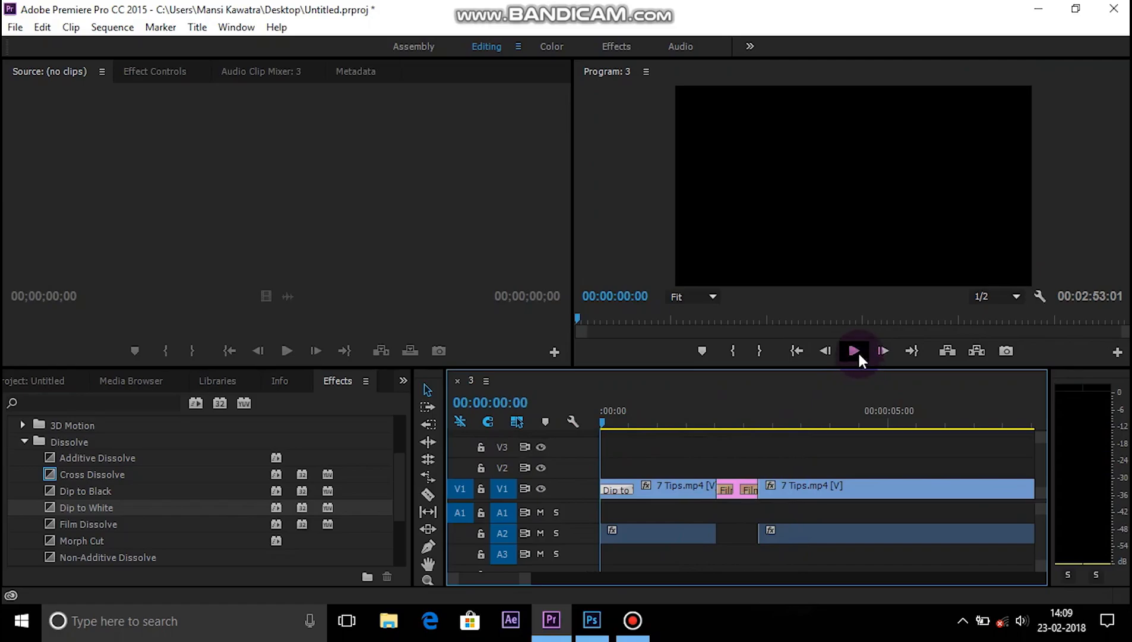
{"action": "left_click", "coordinate": [857, 351]}
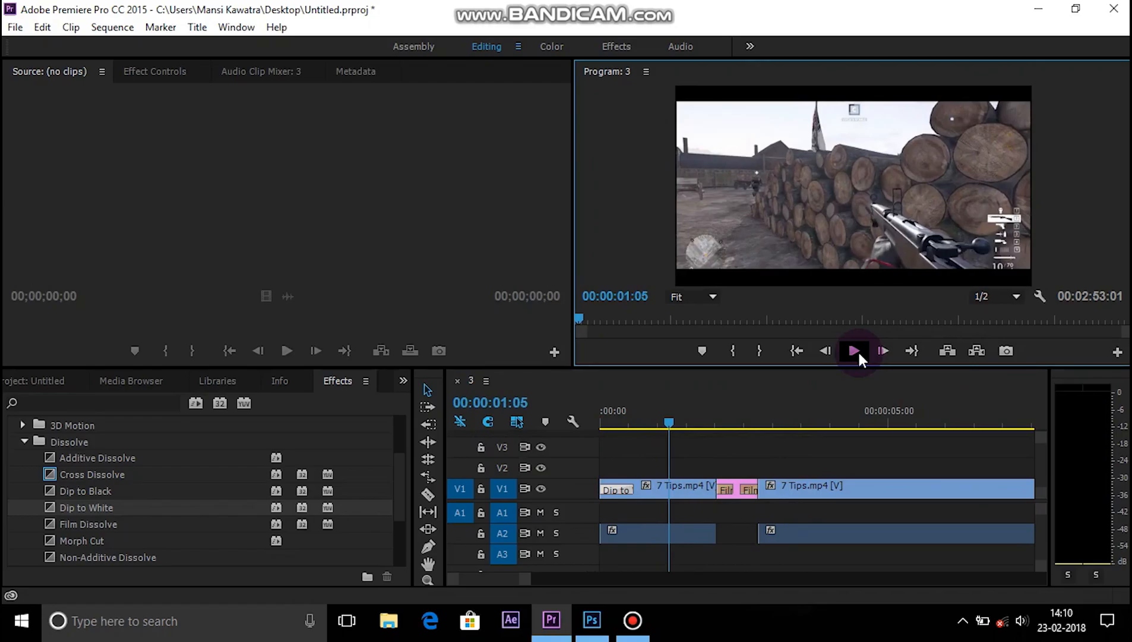
{"action": "left_click", "coordinate": [856, 350]}
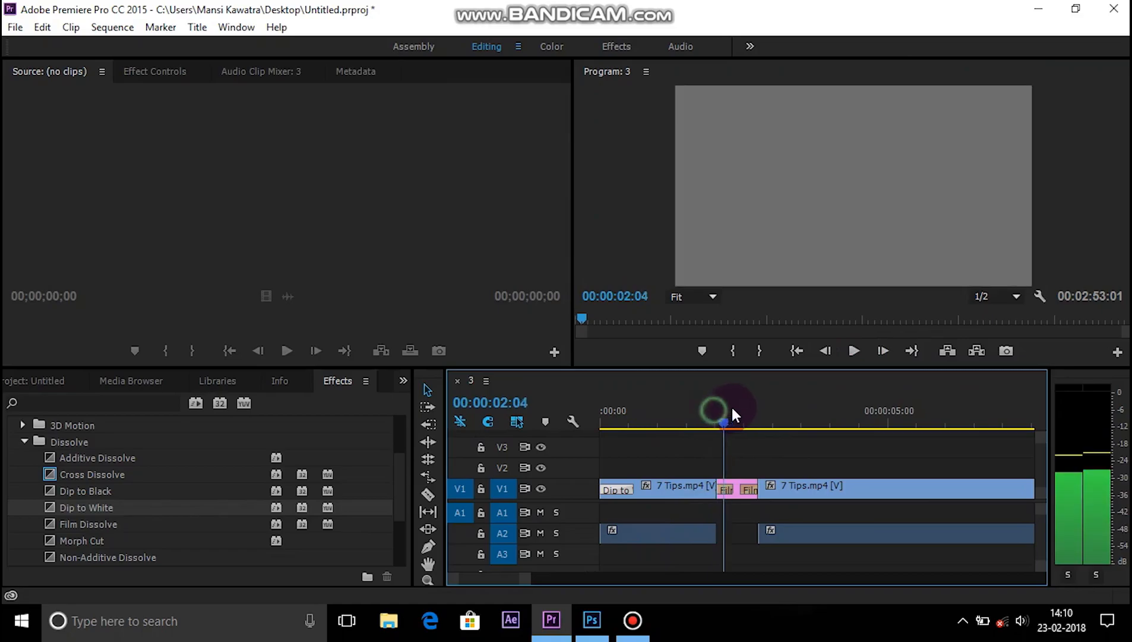
{"action": "left_click", "coordinate": [733, 423]}
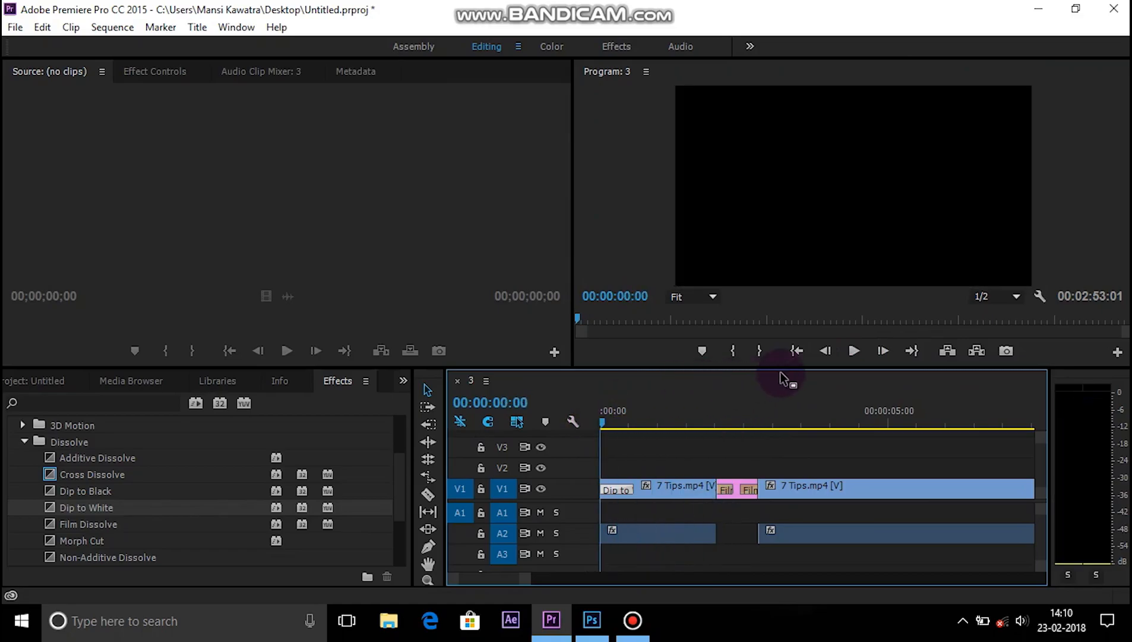
{"action": "left_click", "coordinate": [853, 351]}
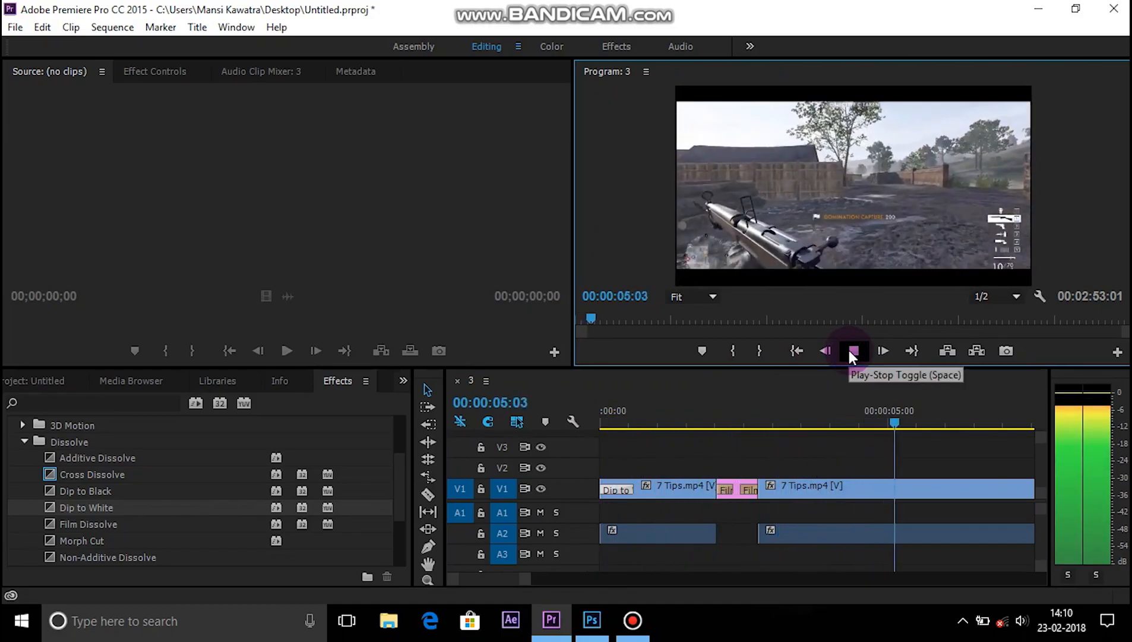
{"action": "left_click", "coordinate": [852, 350]}
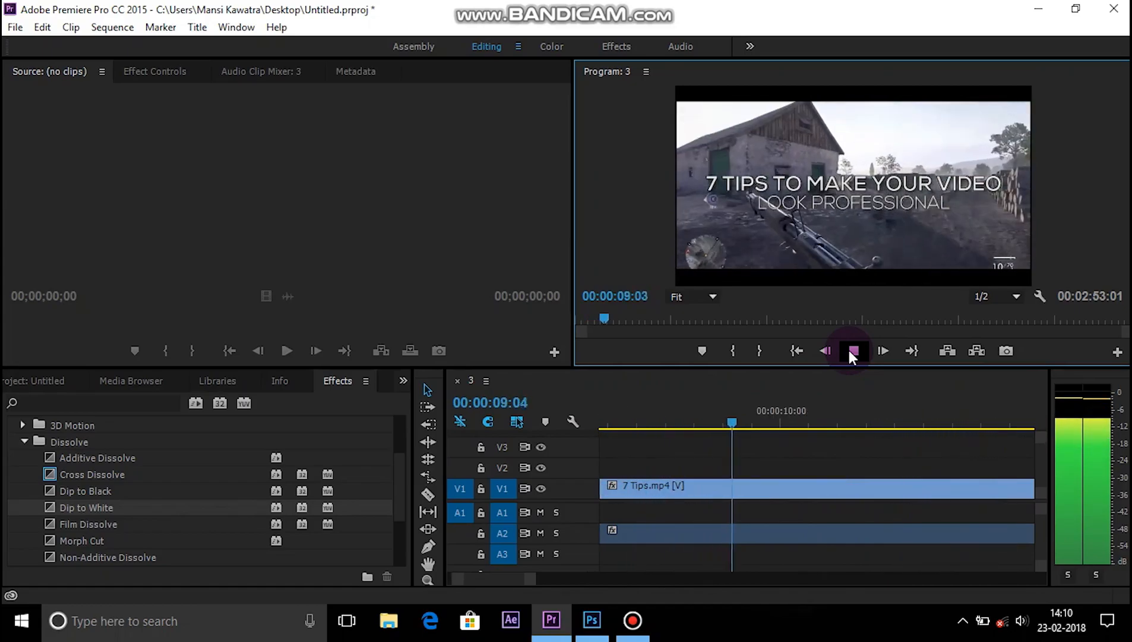
{"action": "left_click", "coordinate": [852, 350]}
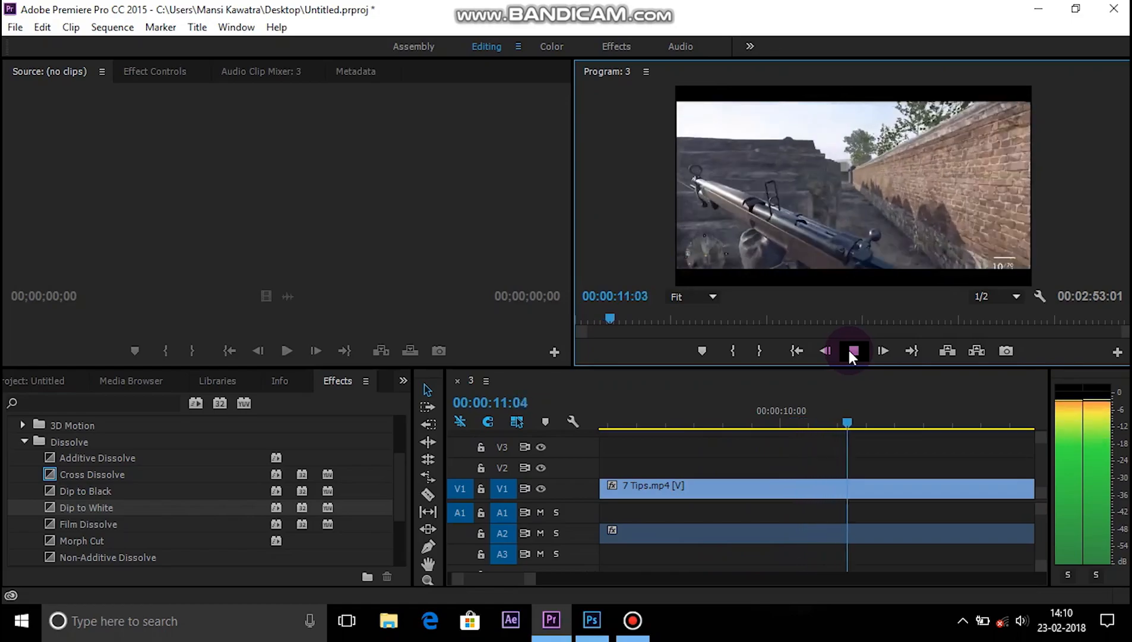